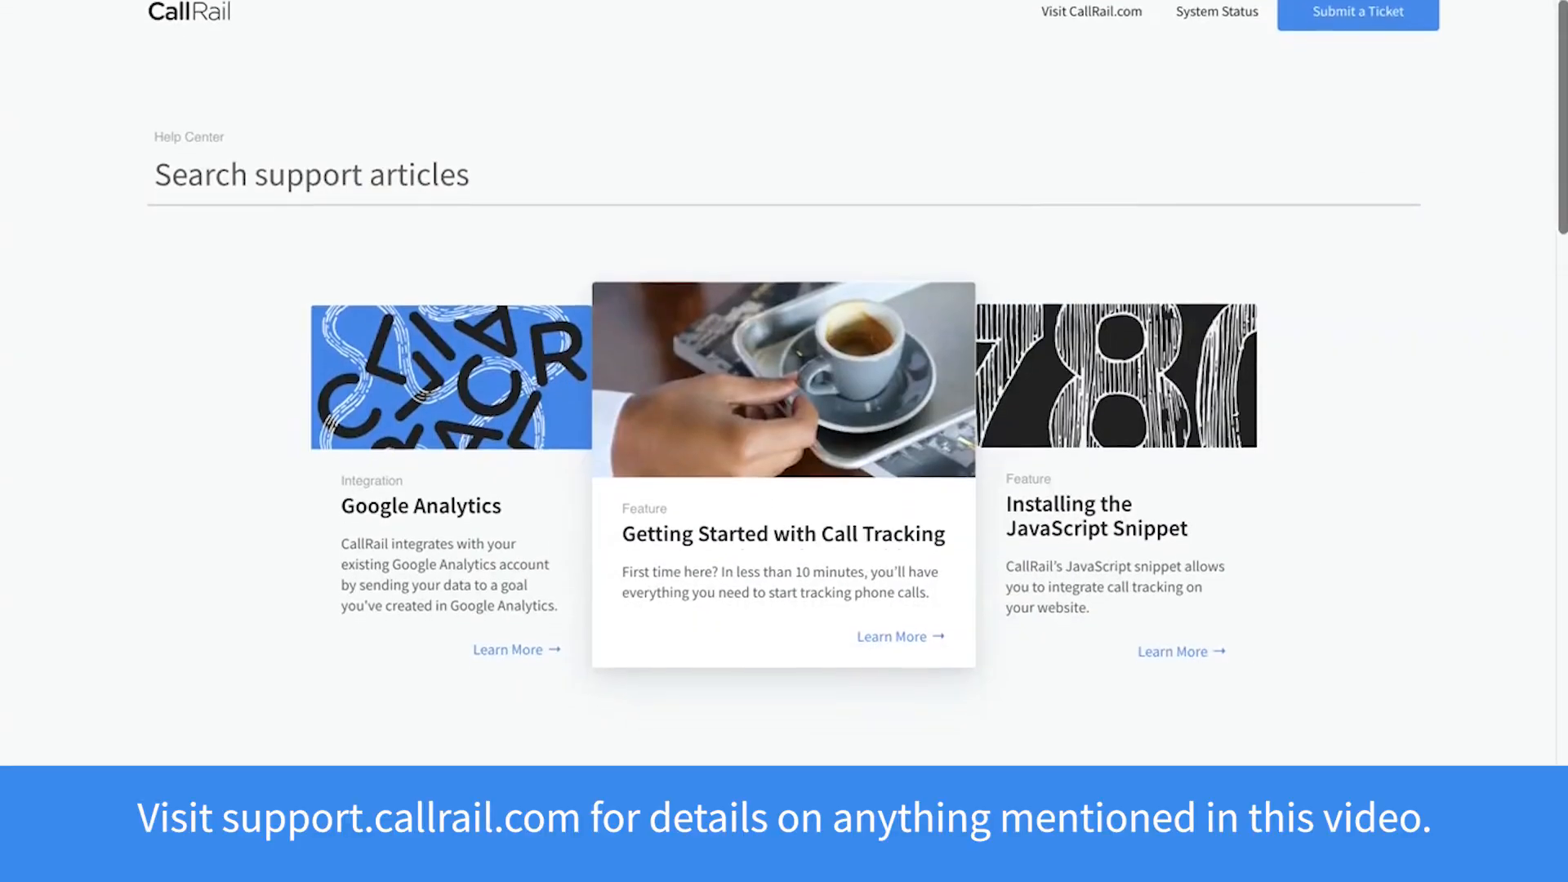
# Open the My Account panel from the RC account icon in the top-left corner.
pyautogui.scroll(-3)
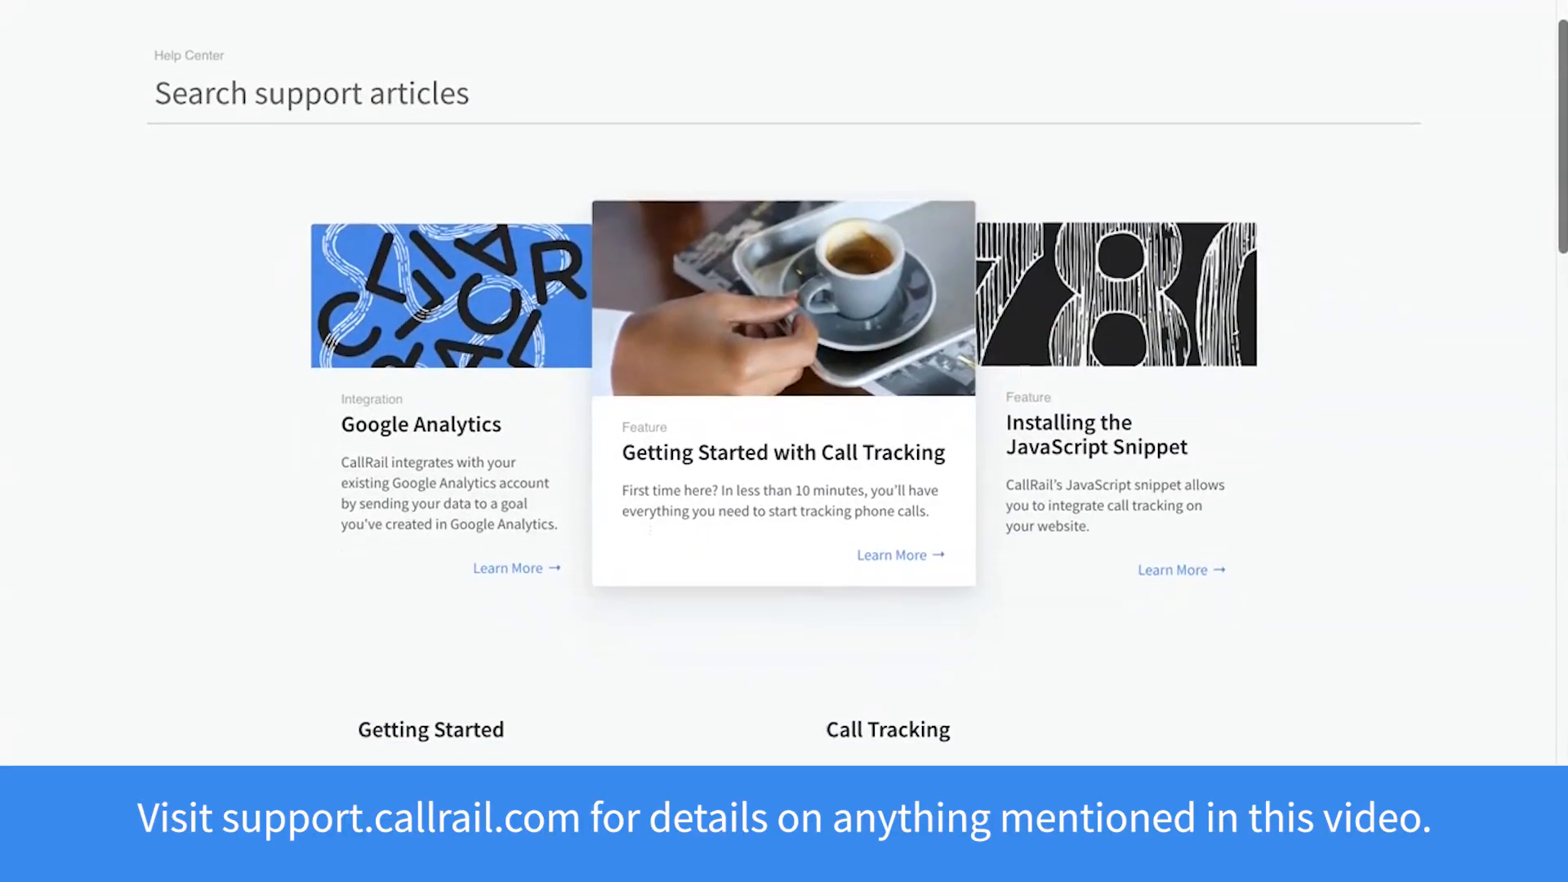
pyautogui.scroll(-3)
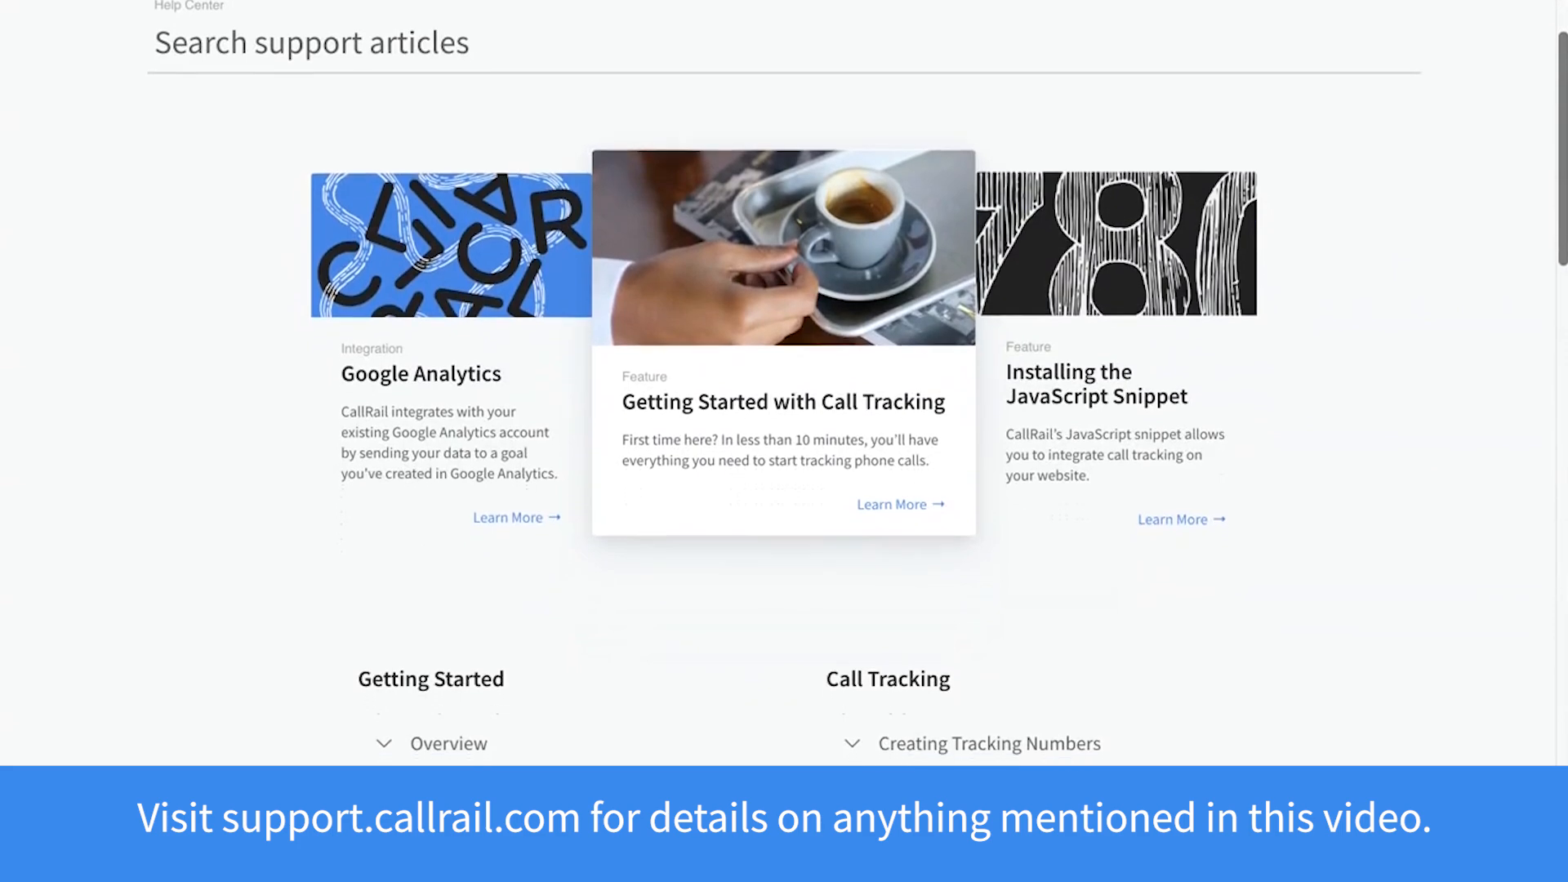
pyautogui.scroll(-3)
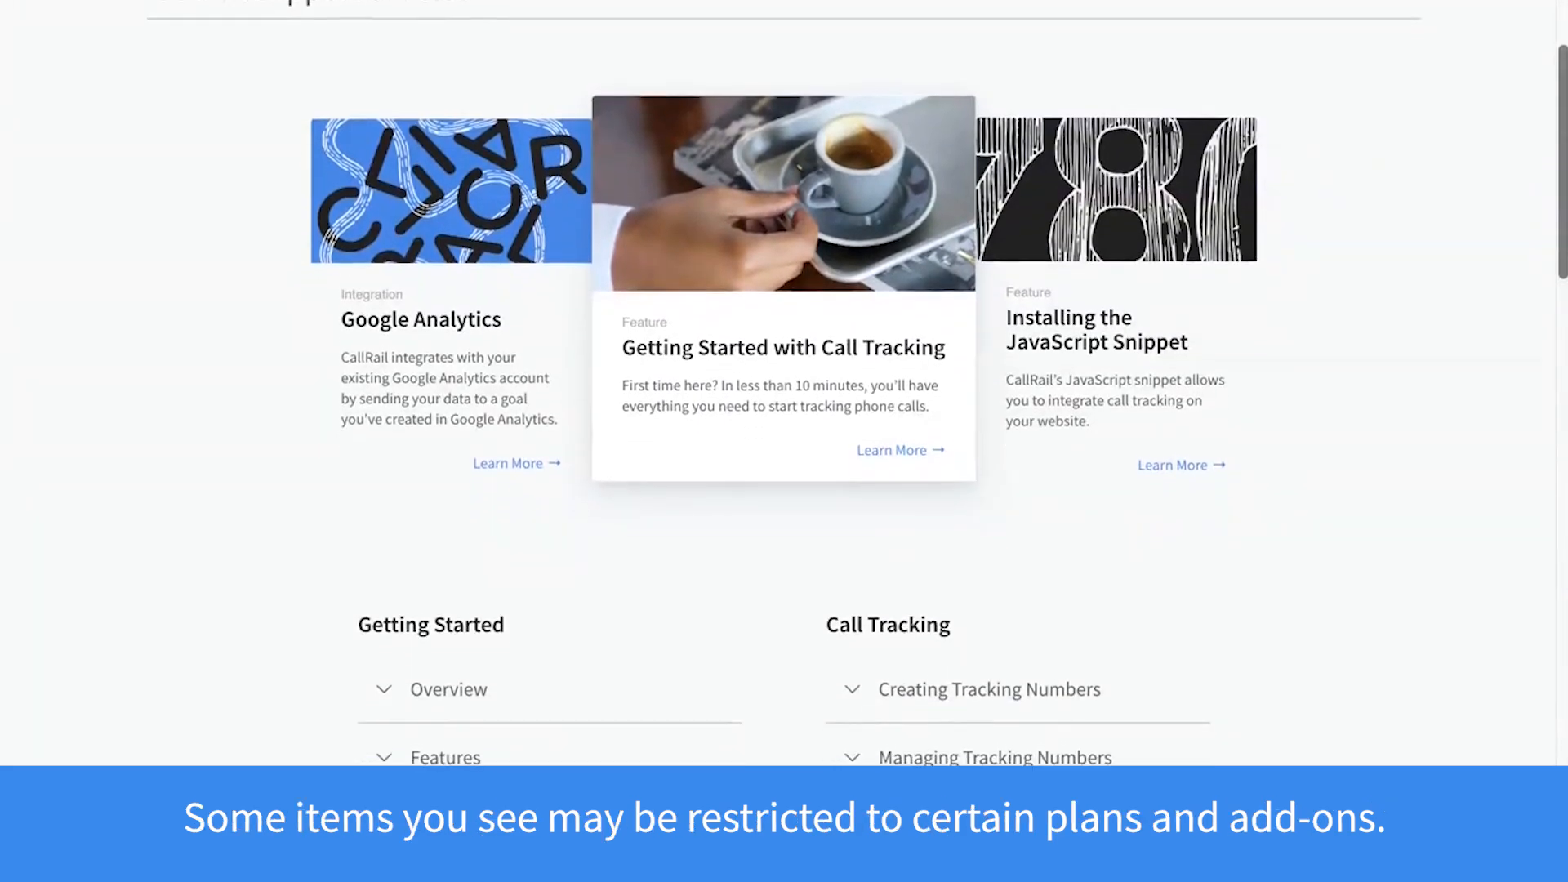
pyautogui.scroll(-3)
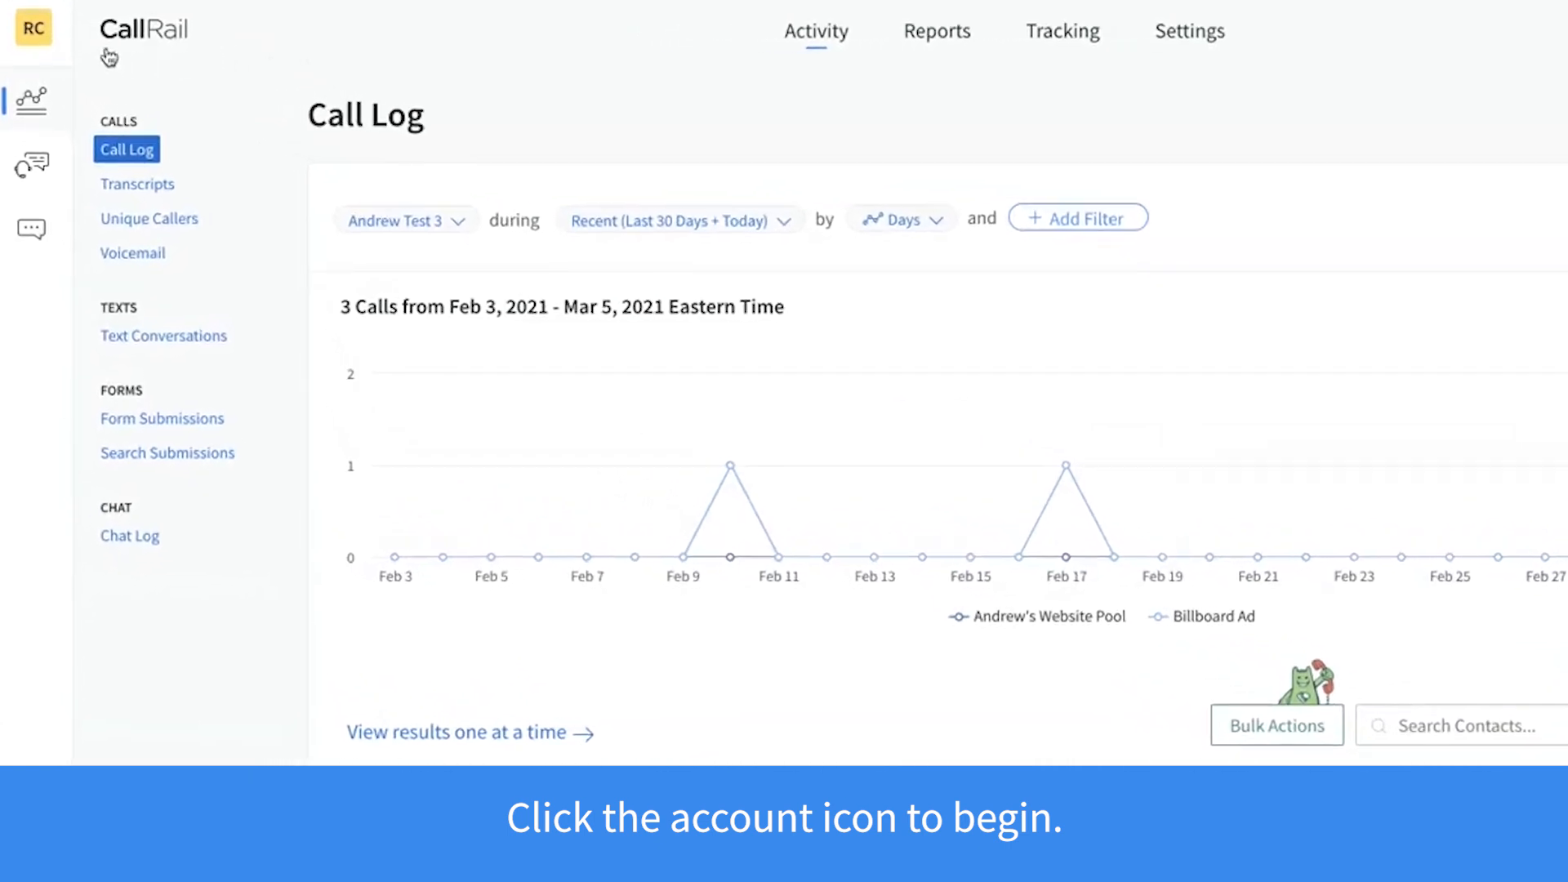
pyautogui.click(36, 29)
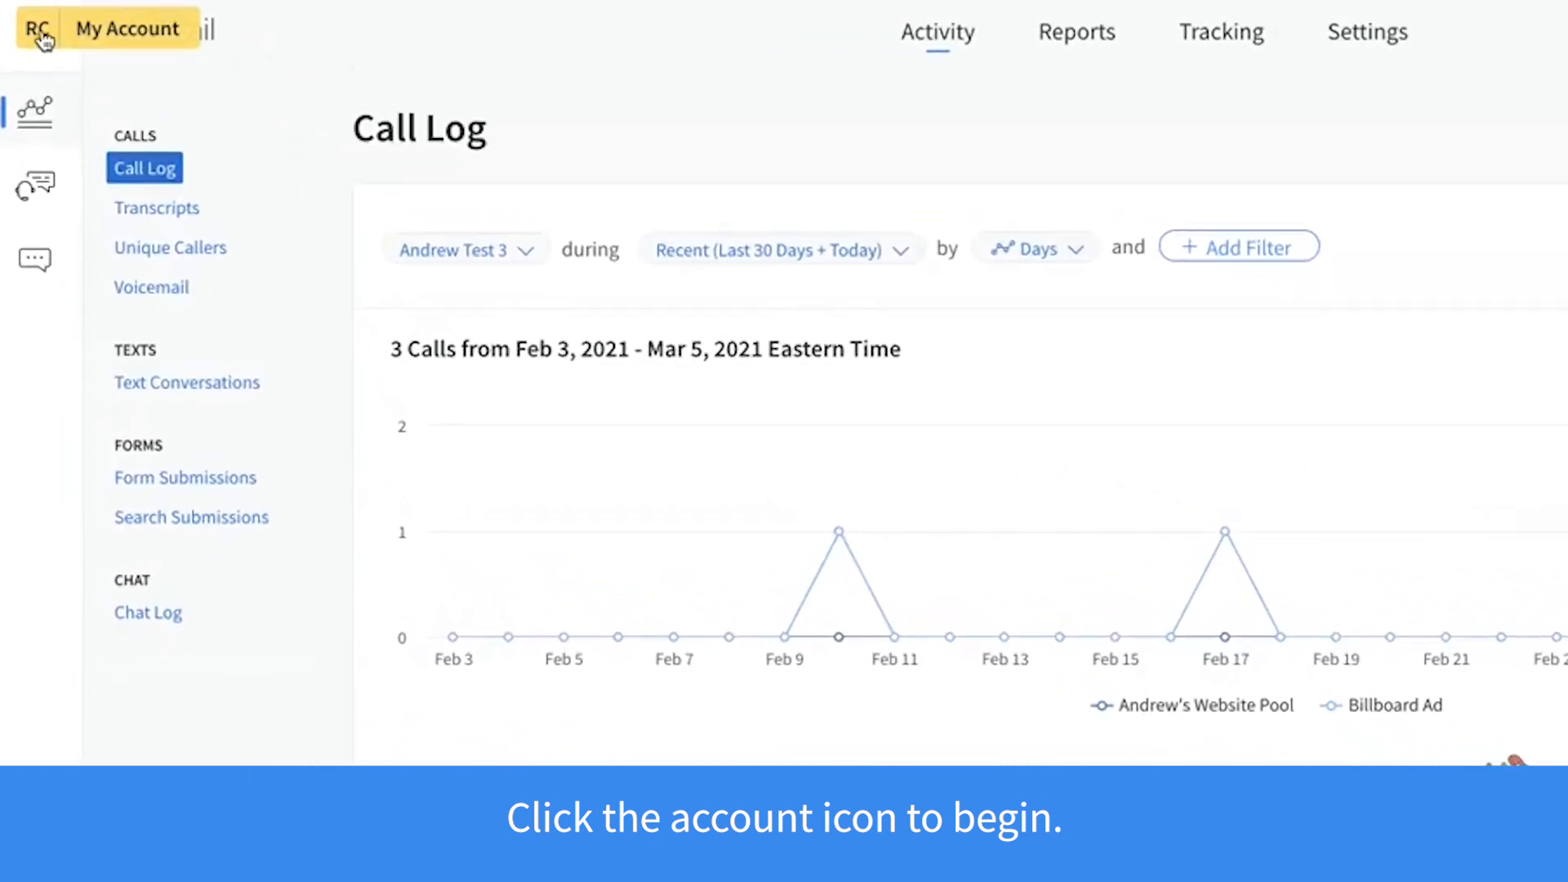
pyautogui.click(40, 29)
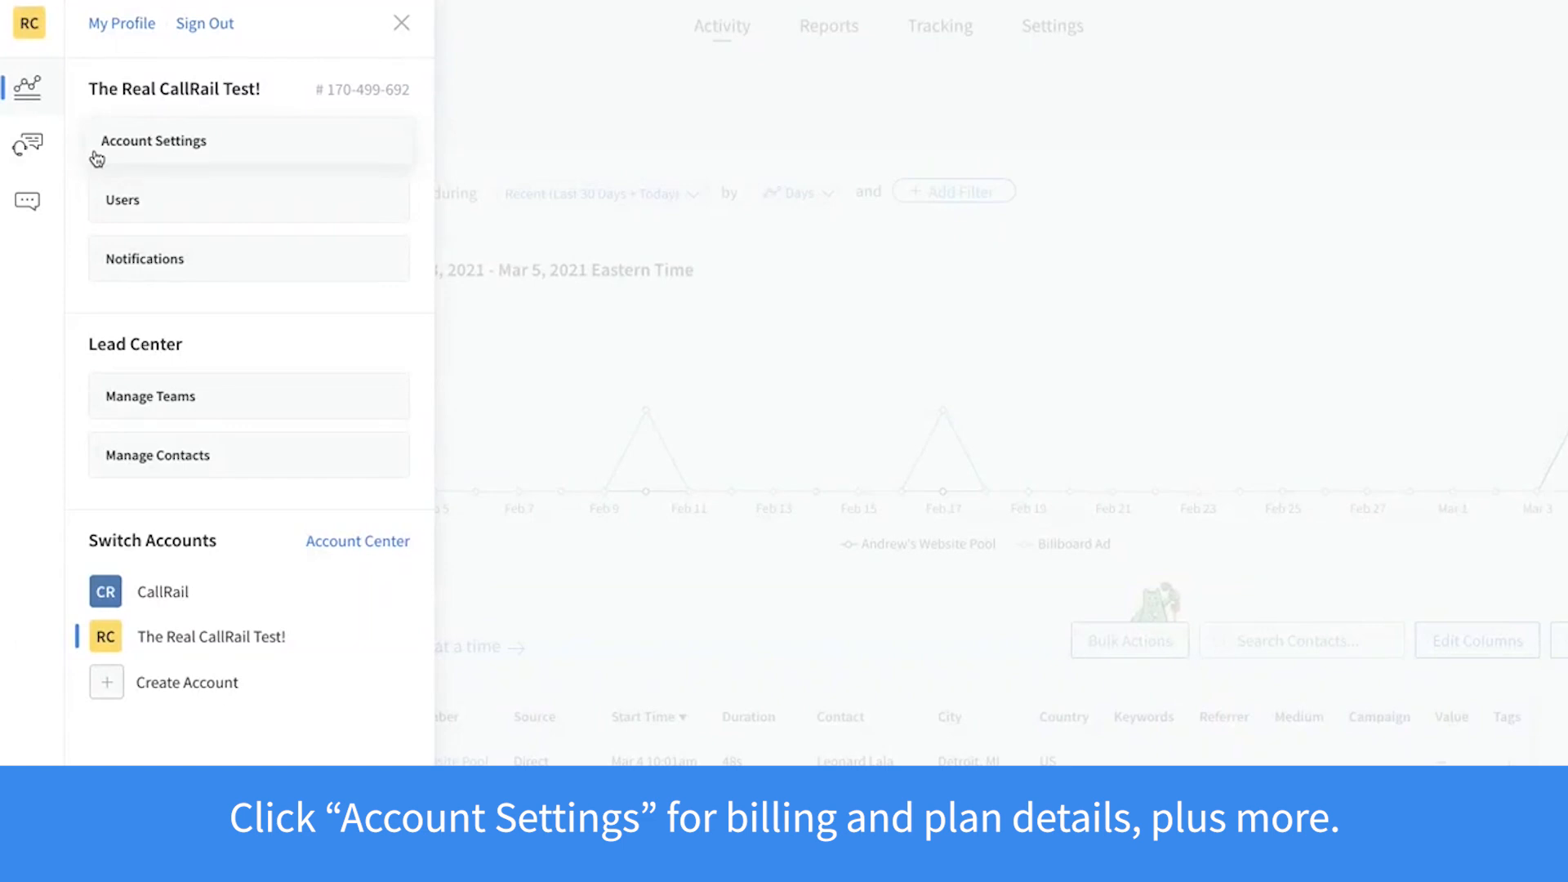
pyautogui.moveTo(98, 210)
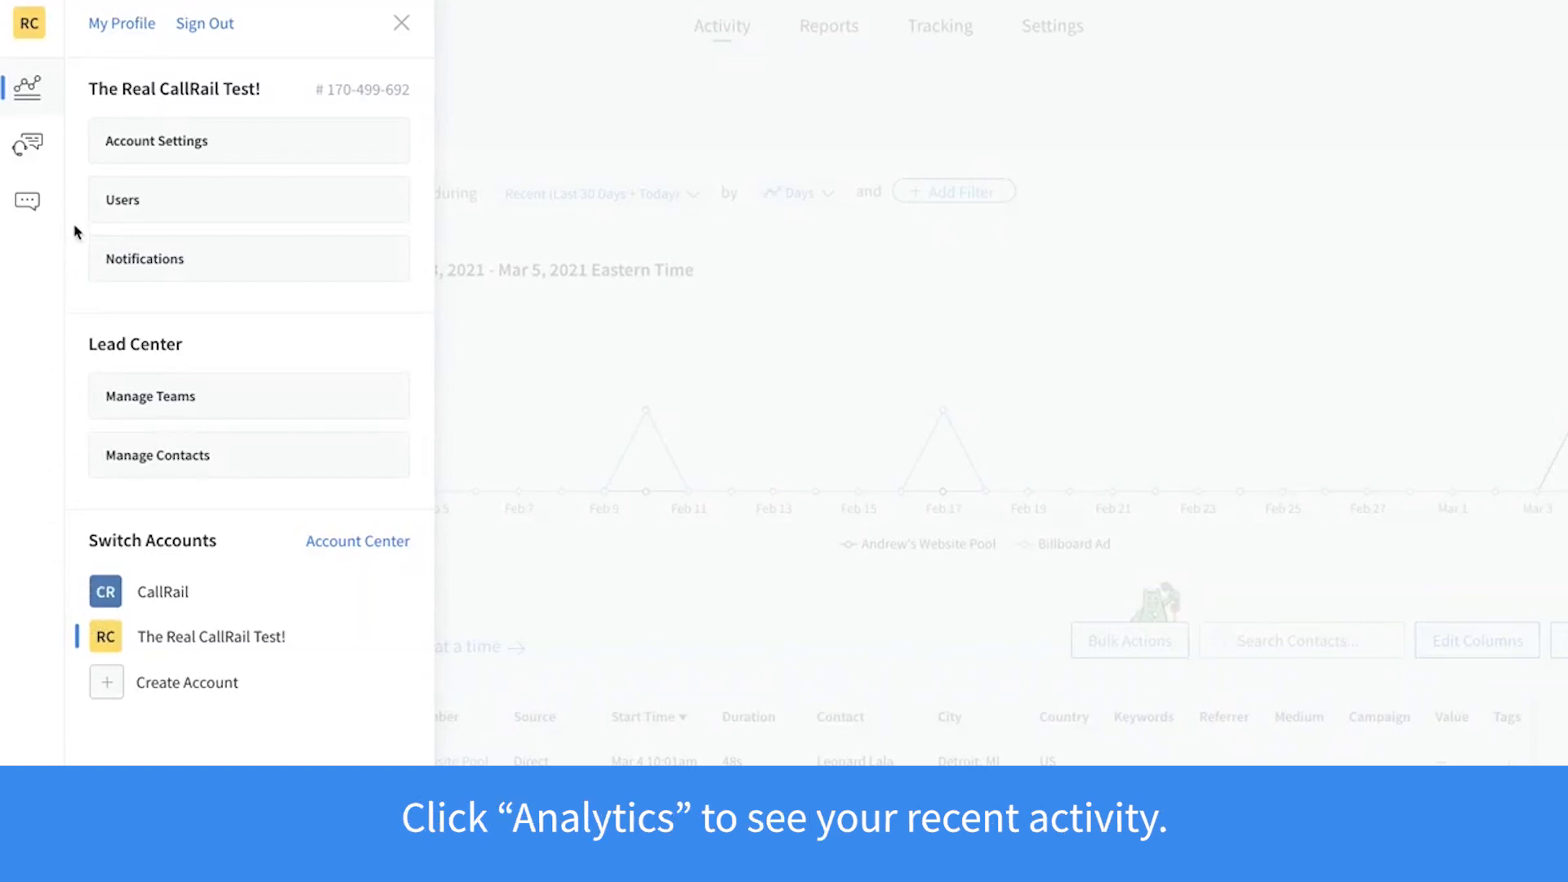
pyautogui.moveTo(27, 85)
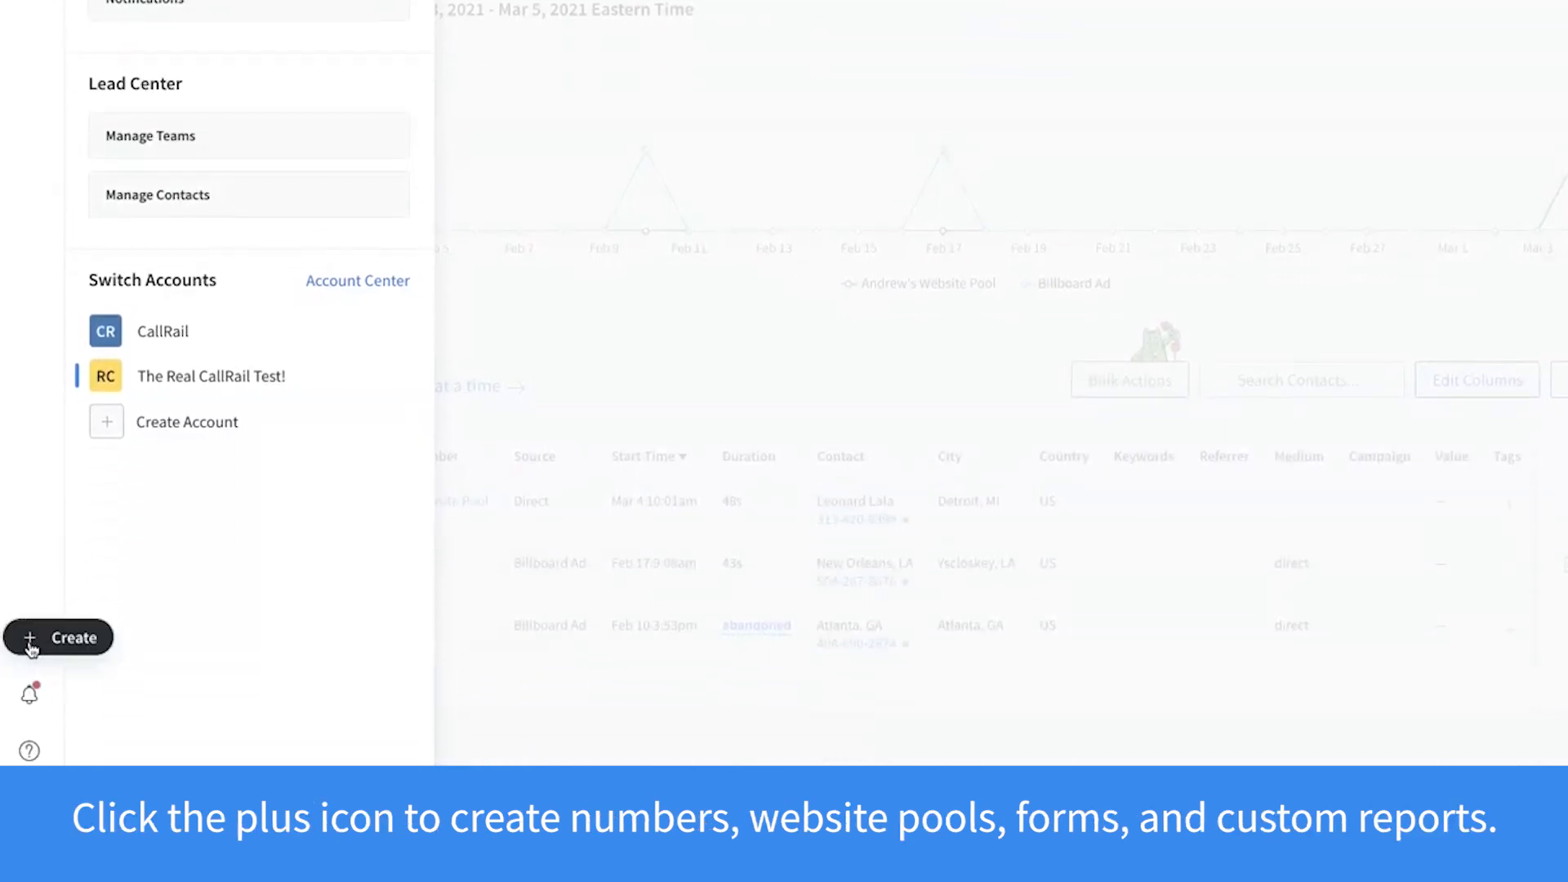
# Reveal the + Create options on the left toolbar before closing the account panel.
pyautogui.click(31, 637)
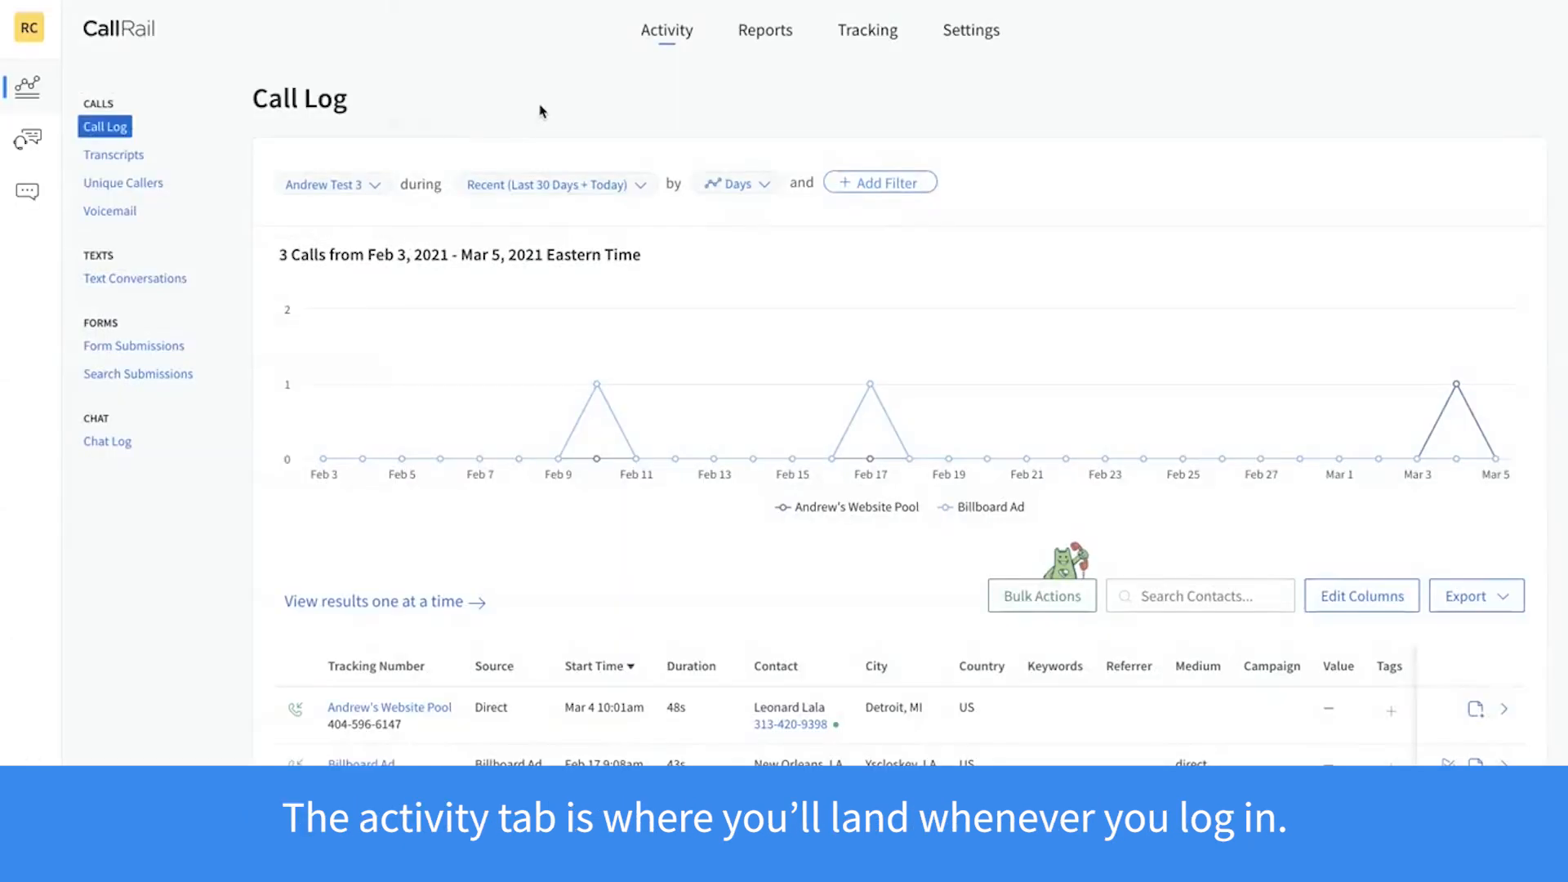
pyautogui.moveTo(647, 51)
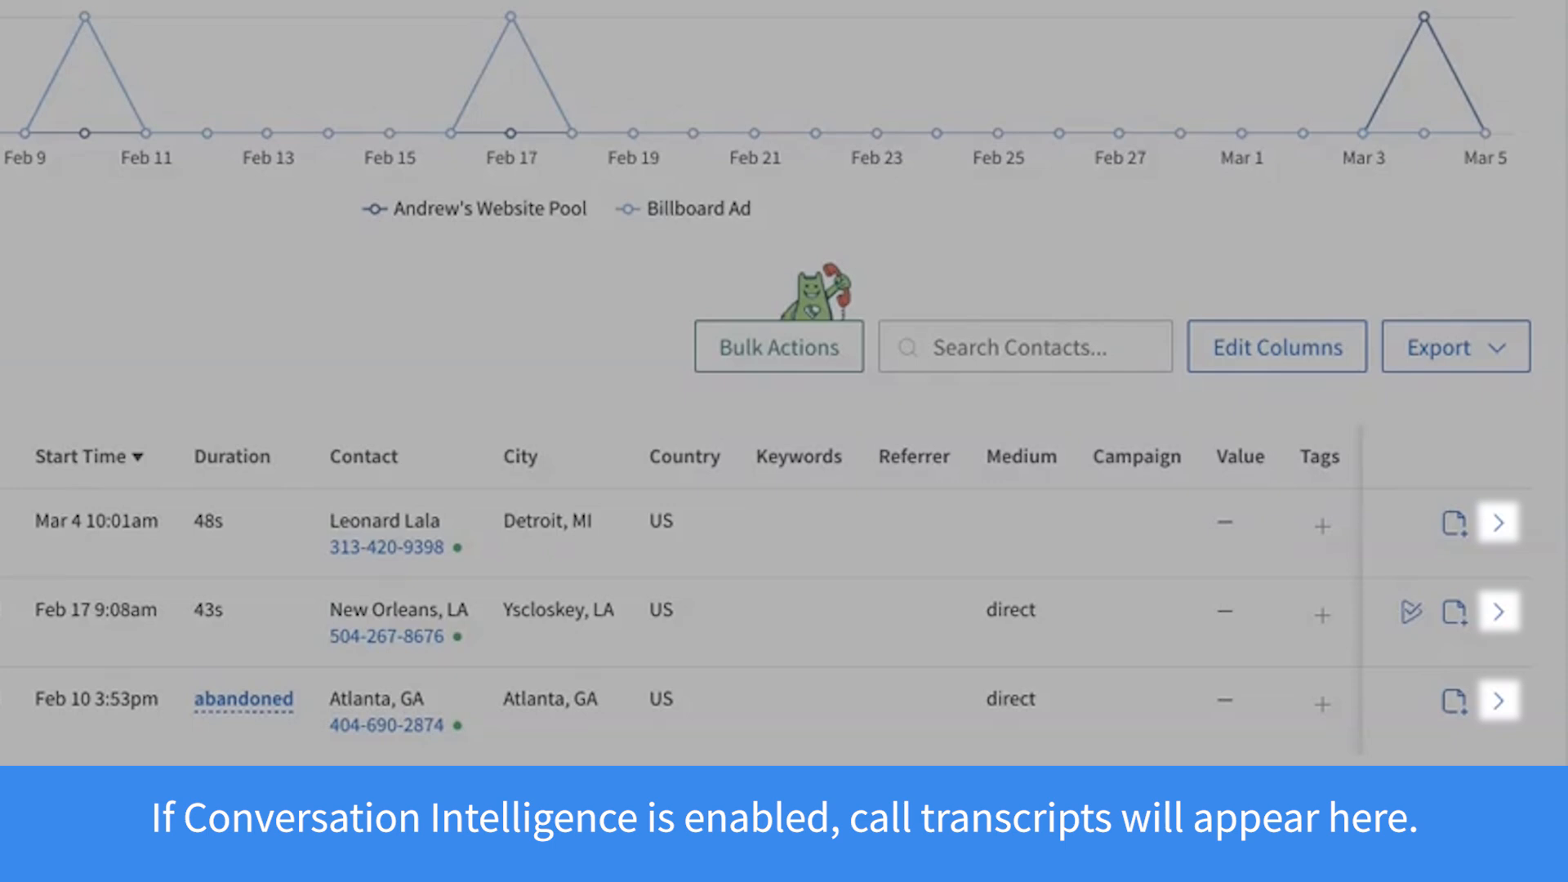
pyautogui.click(765, 30)
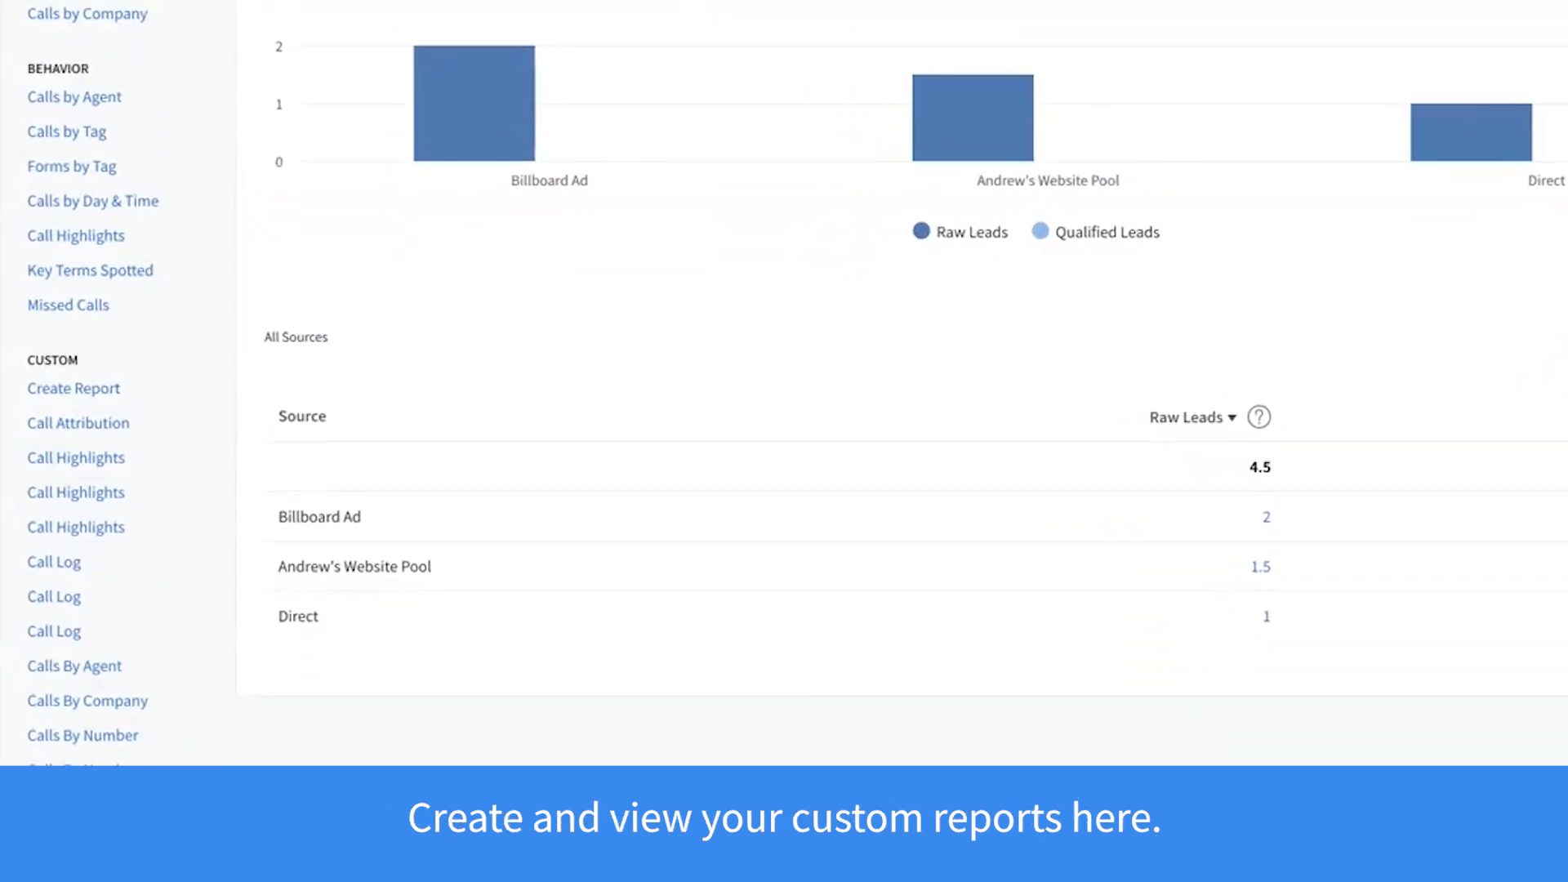
# Scroll the Reports sidebar to the Custom section, then switch to the Tracking tab.
pyautogui.scroll(-3)
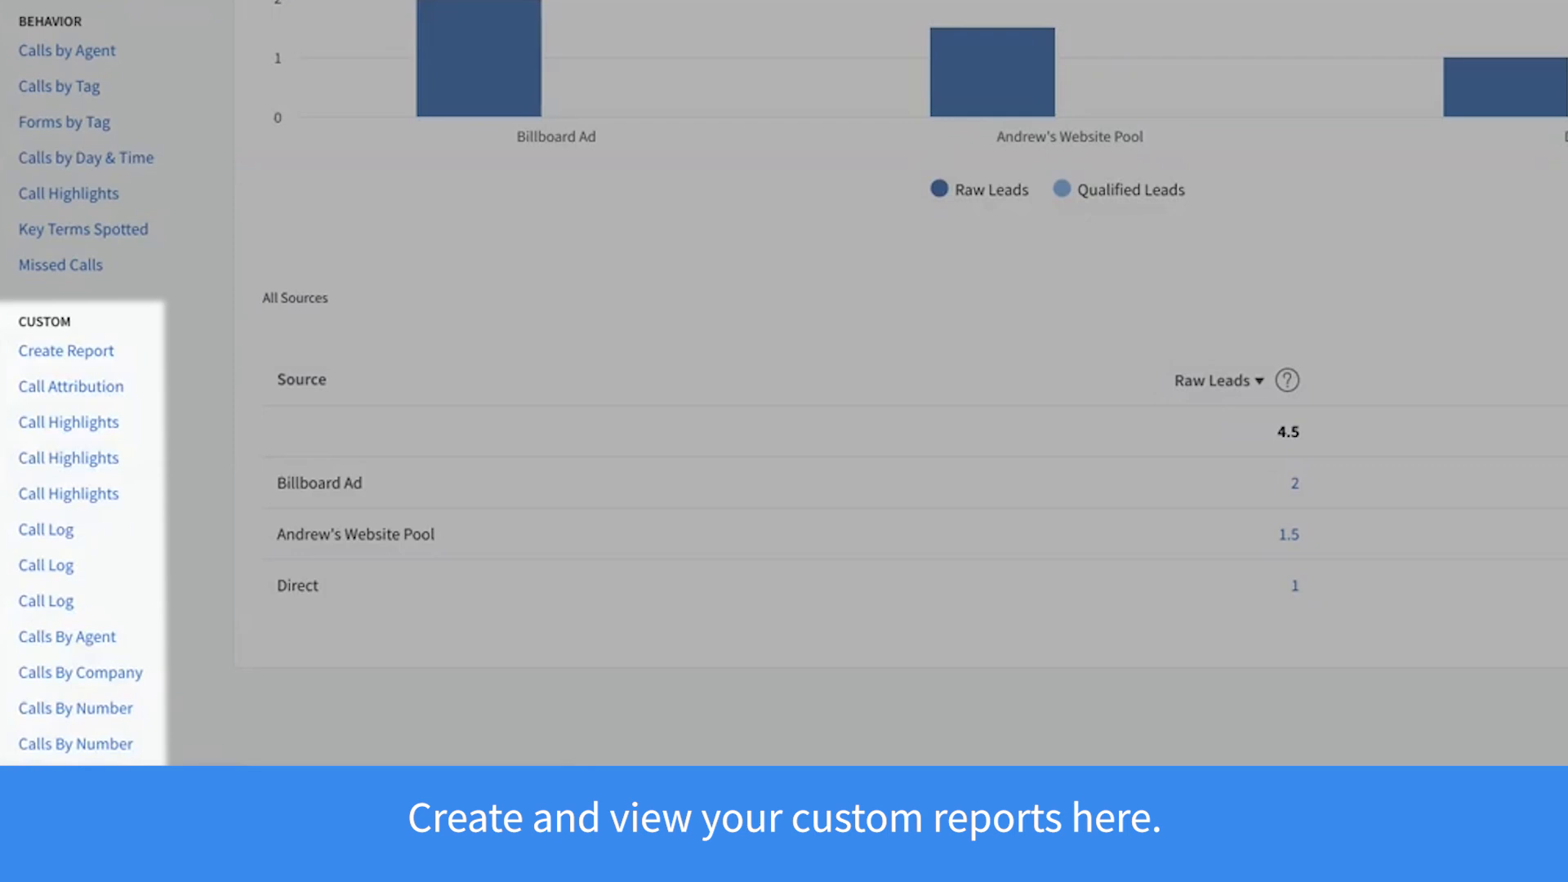
pyautogui.click(868, 29)
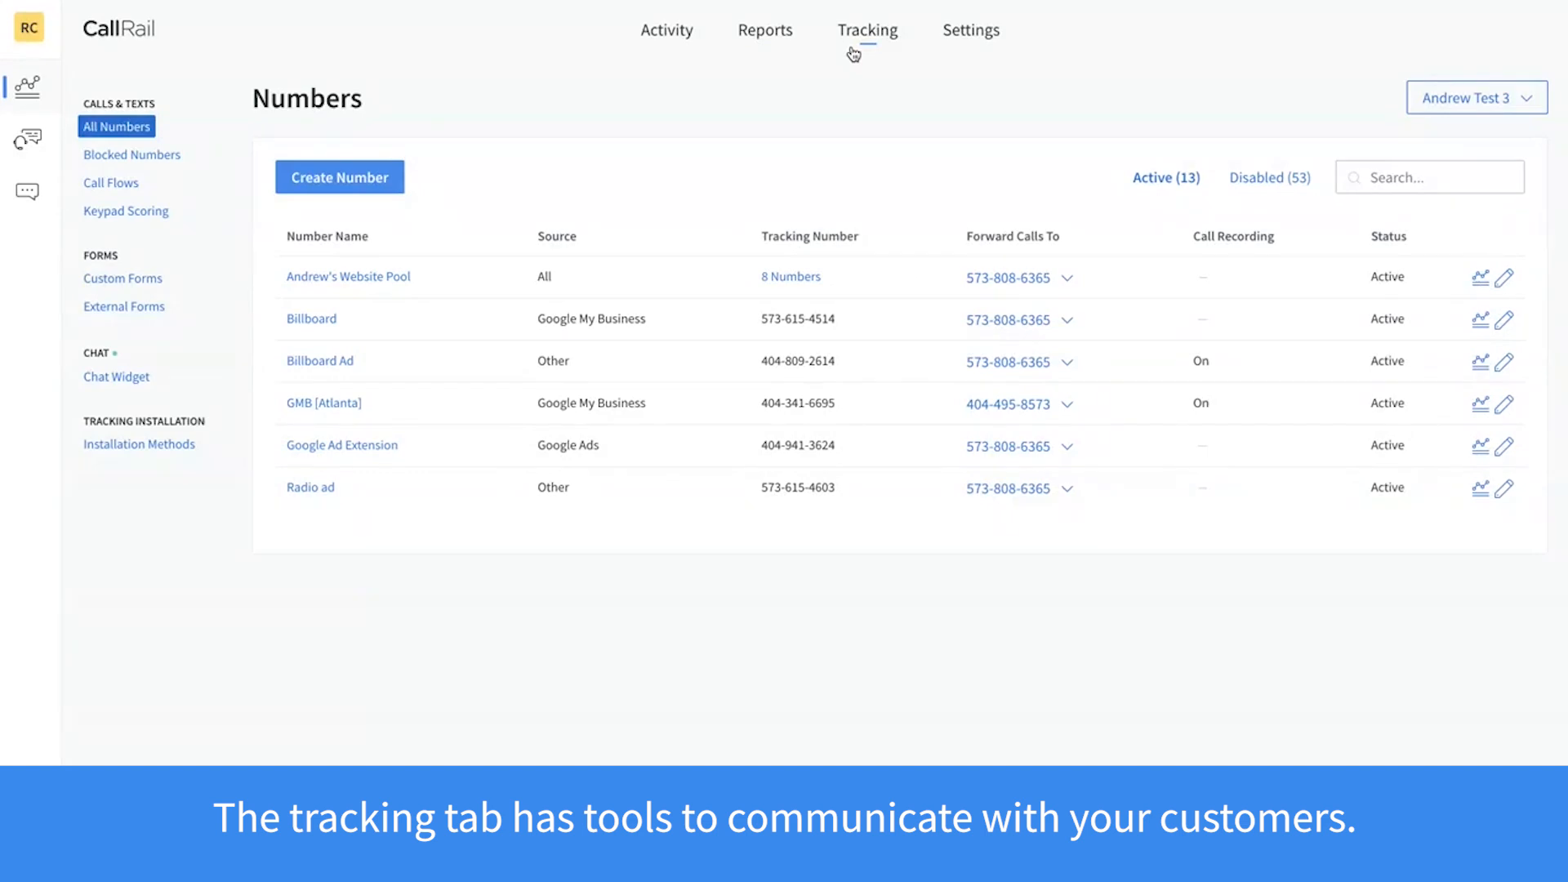
pyautogui.moveTo(662, 69)
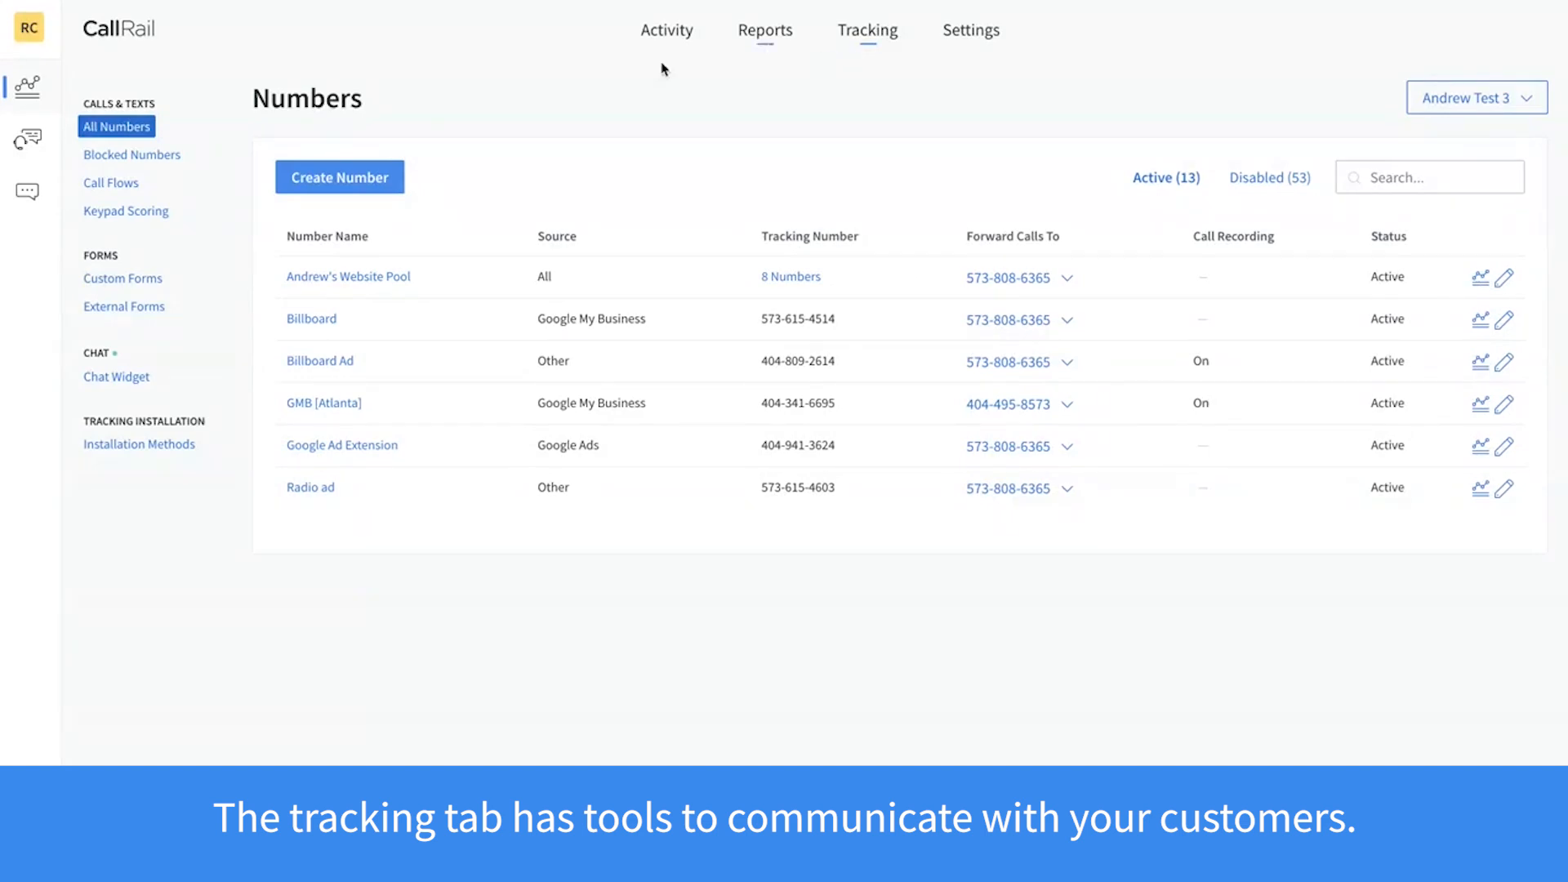
# Show the Call Flows page with every call flow template expanded via See More.
pyautogui.click(111, 183)
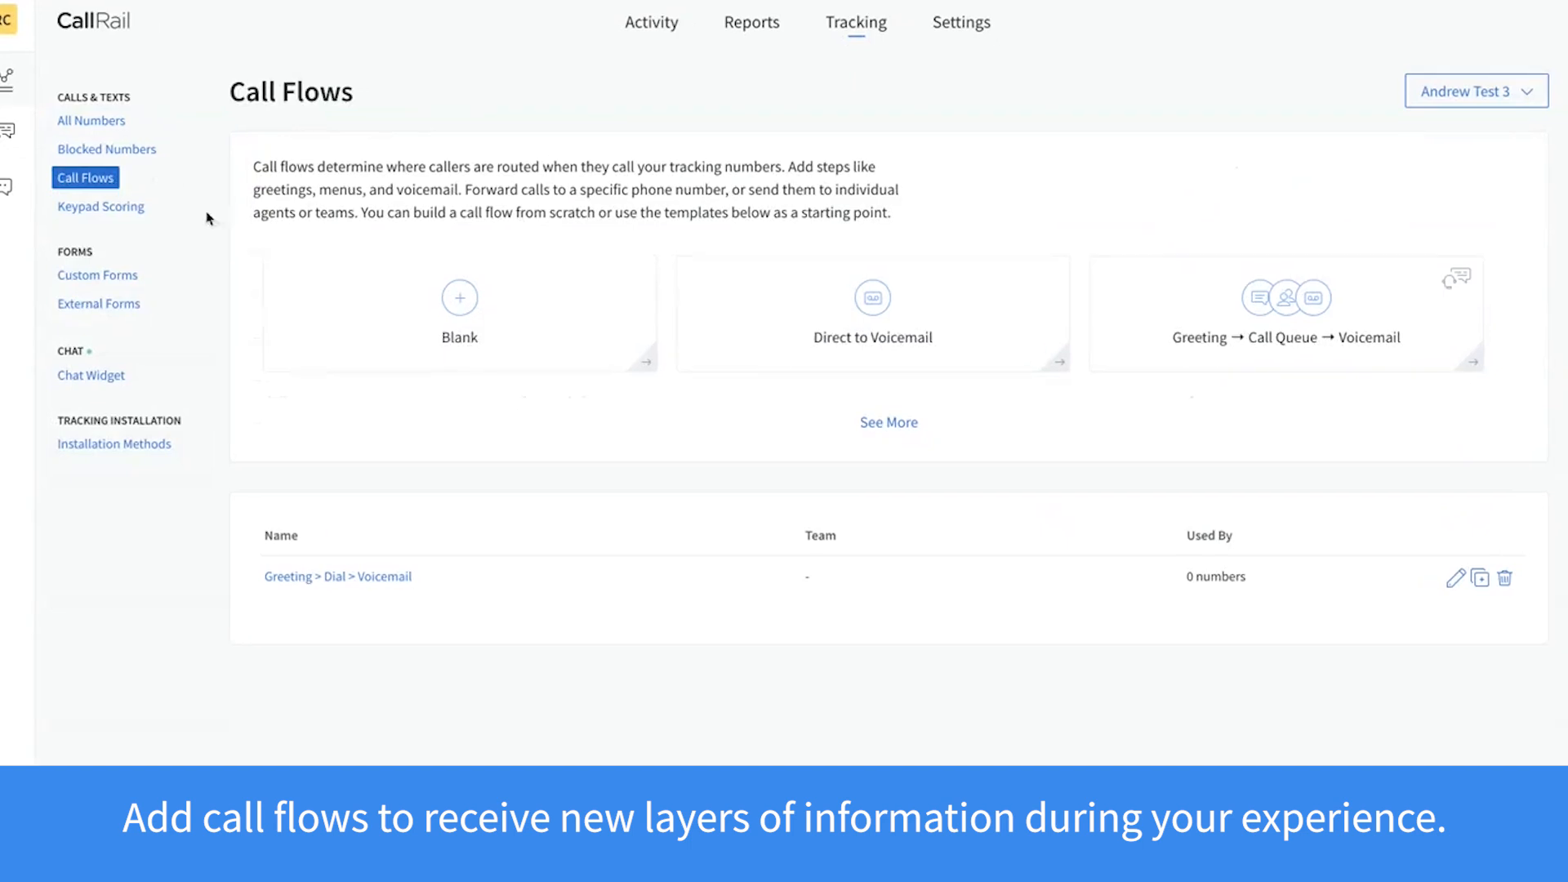
pyautogui.click(889, 421)
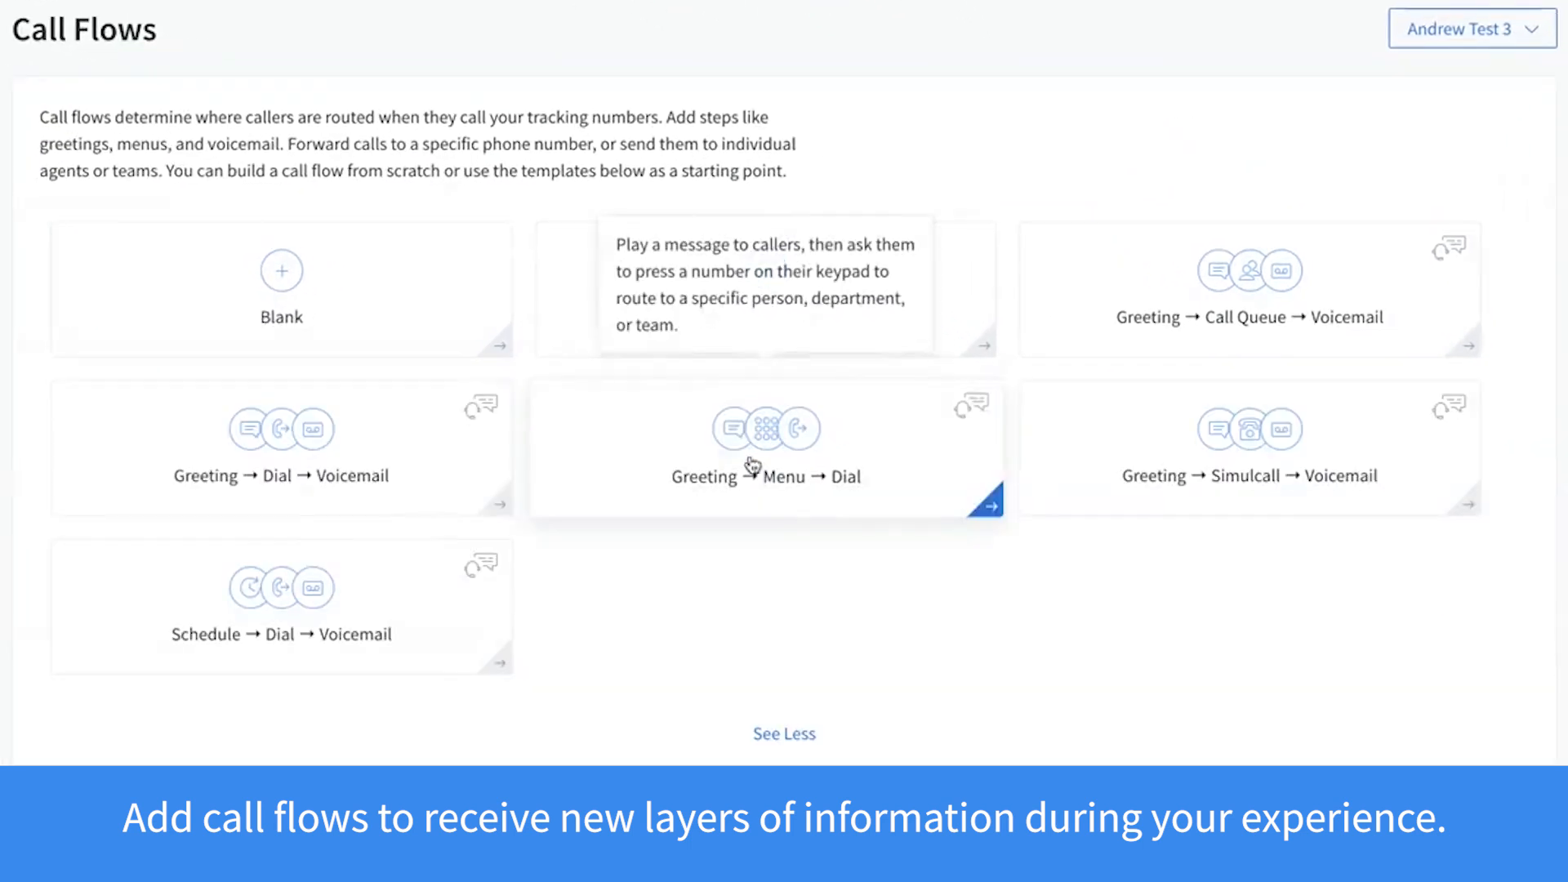